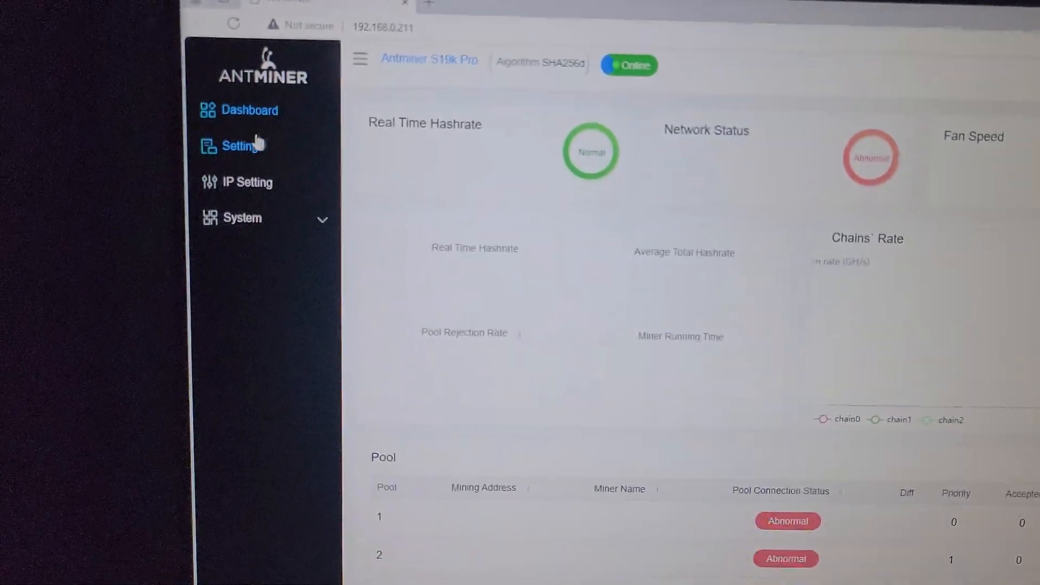
Open the miner's Settings page showing three empty pool address and miner name fields.
click(239, 146)
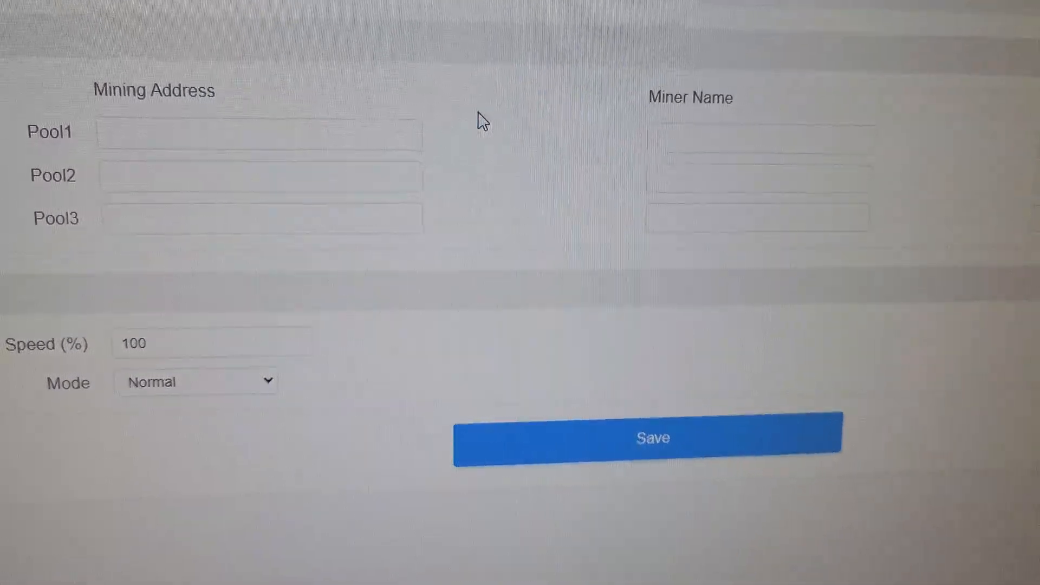
Reach NiceHash's Stratum Generator under Mining and view the SHA256ASICBOOST pool addresses.
click(587, 8)
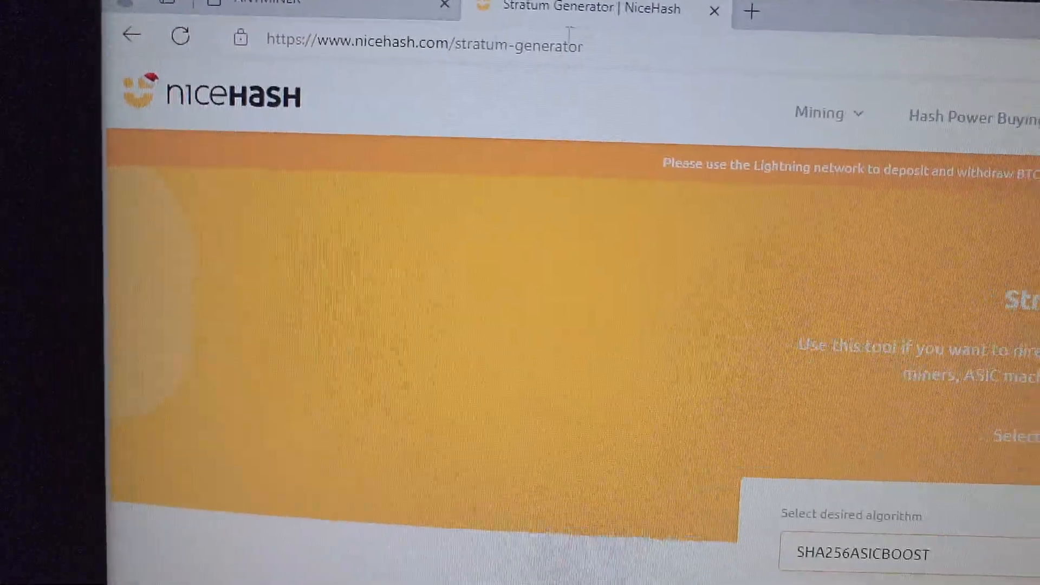
click(818, 111)
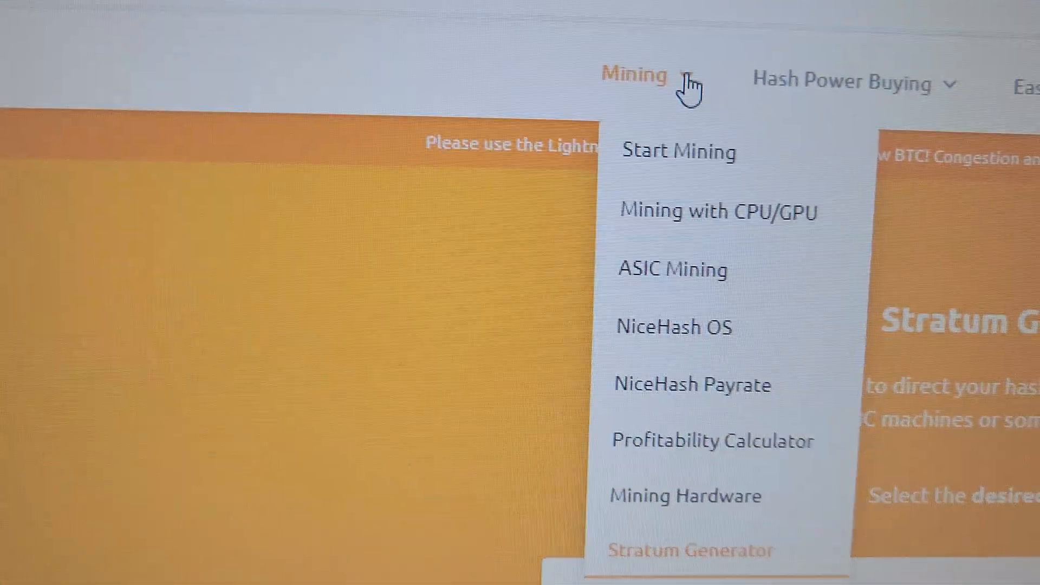
click(690, 550)
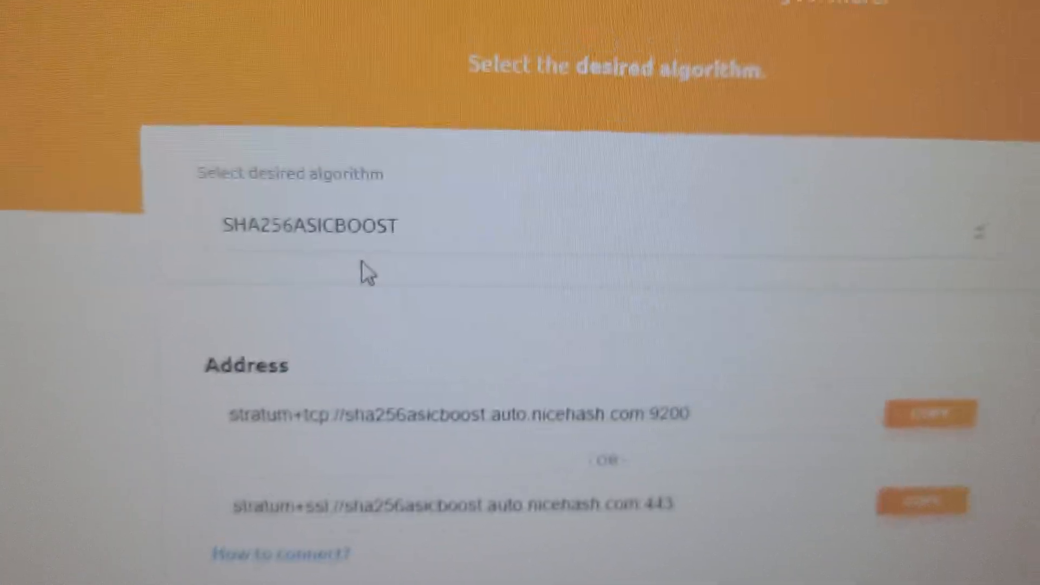
scroll(down, 3)
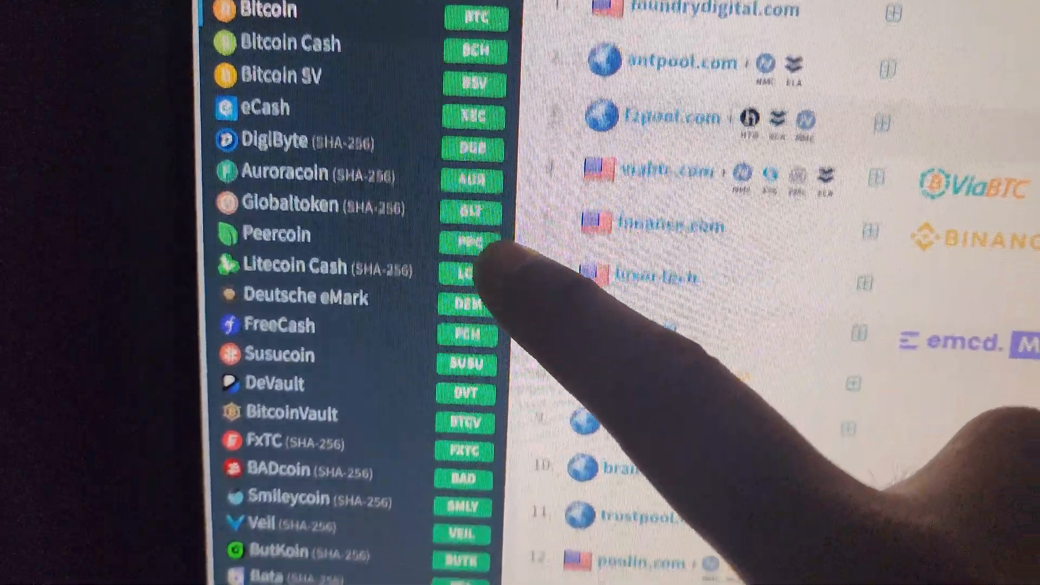
Scroll through the SHA-256 coin sidebar and the ranked Bitcoin mining pool list.
scroll(down, 3)
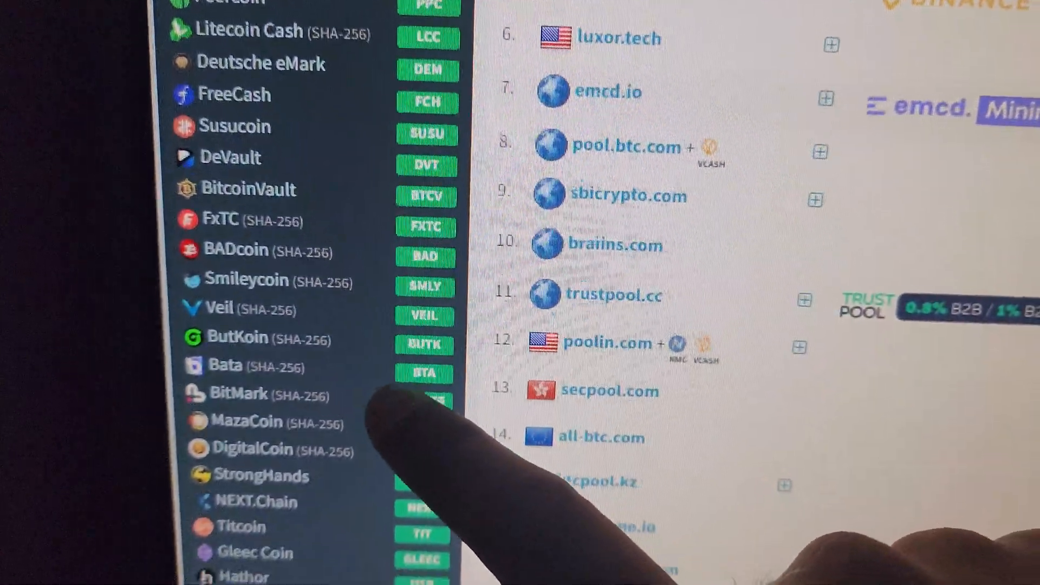
scroll(up, 3)
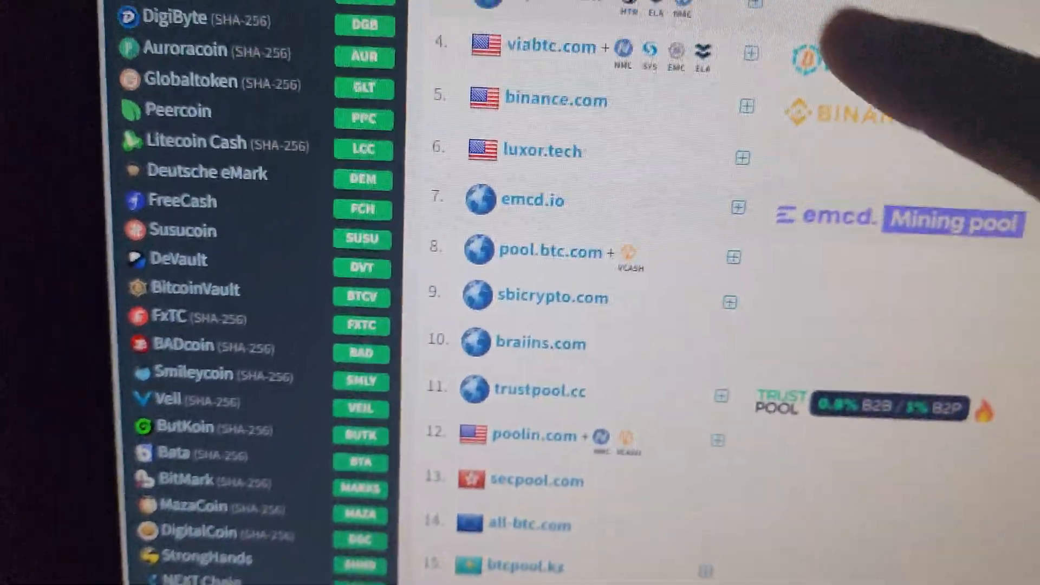
scroll(up, 3)
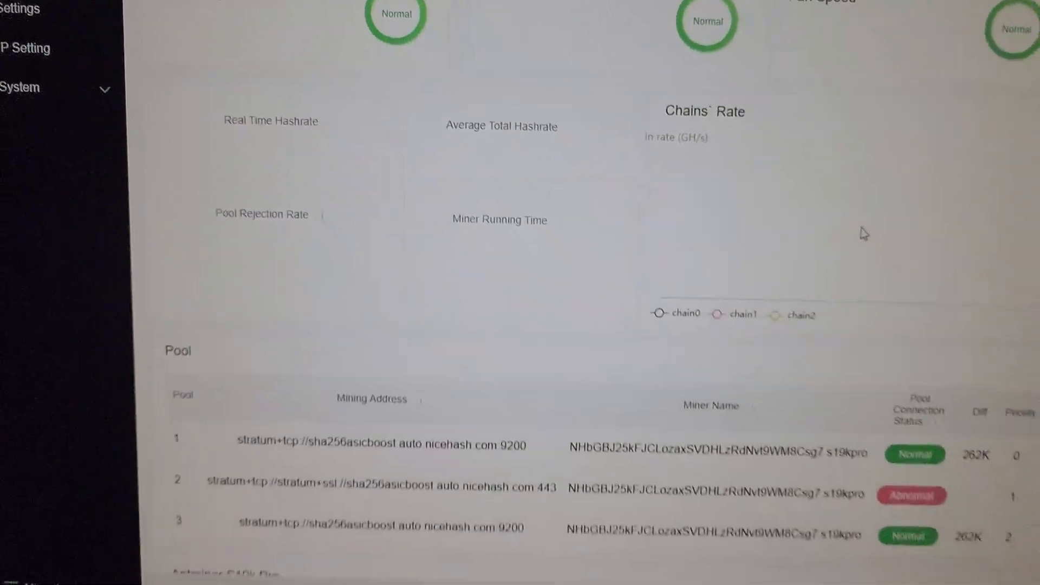
Review the dashboard's Pool table with three NiceHash pools and the hash board table.
scroll(down, 3)
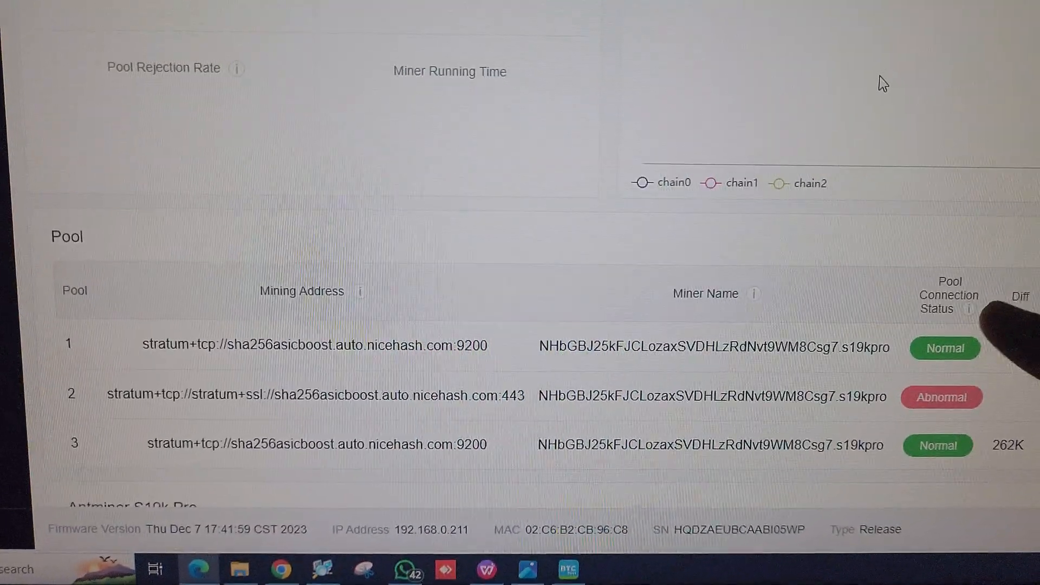
scroll(down, 3)
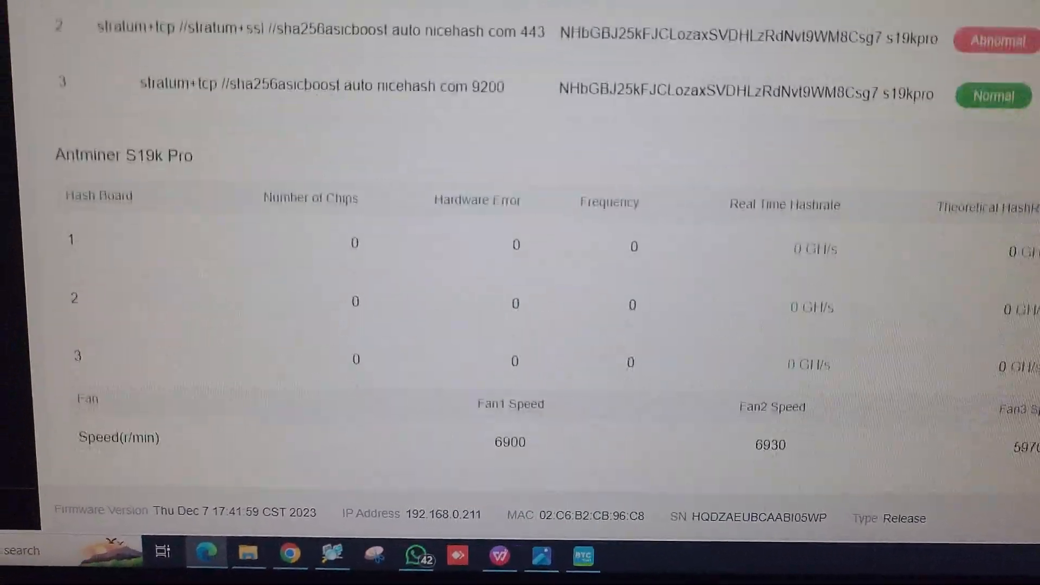
scroll(up, 3)
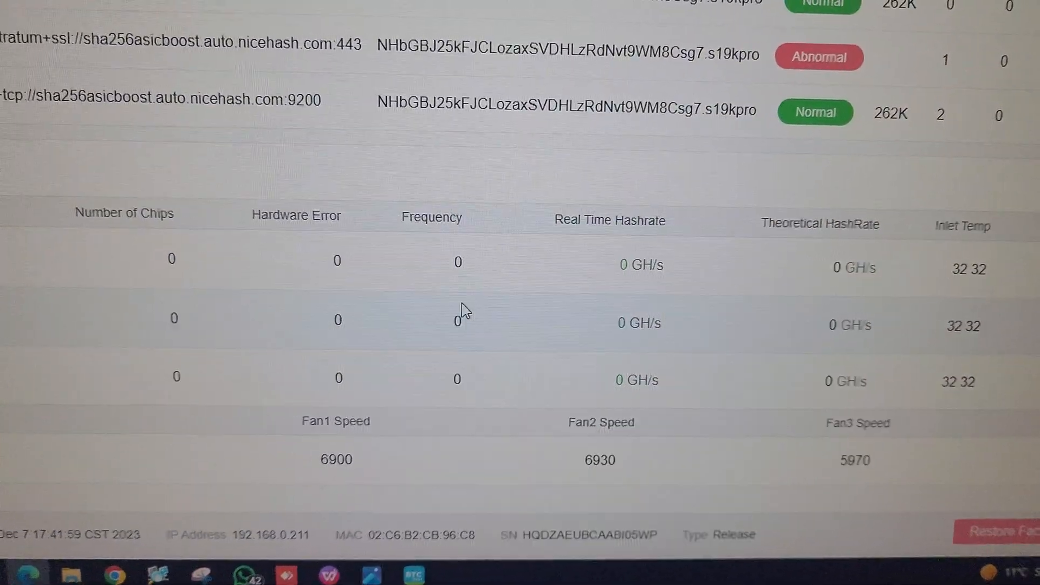
scroll(up, 3)
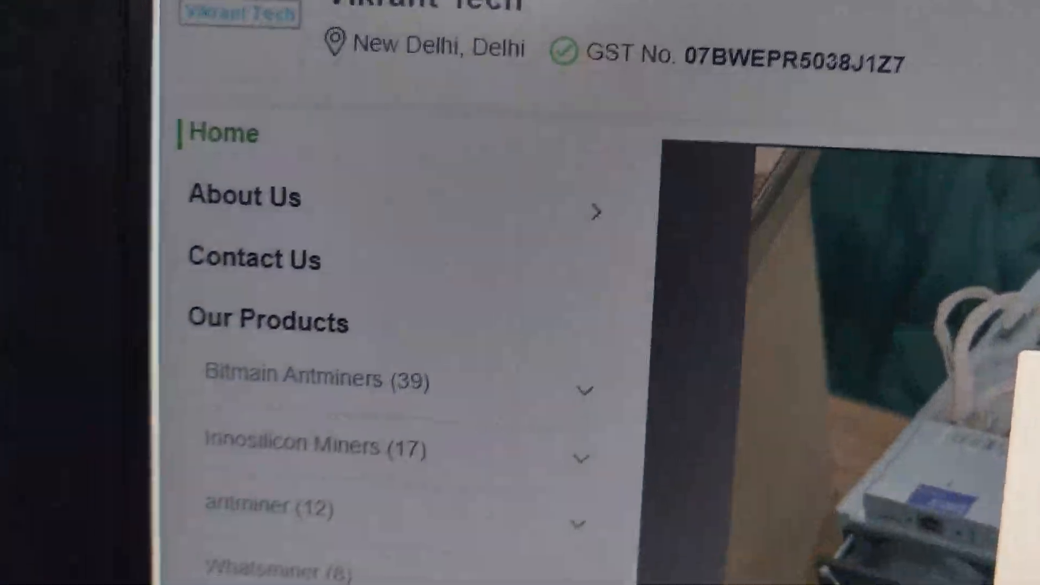
Browse the Our Products menu listing categories such as Bitmain Antminers.
scroll(down, 3)
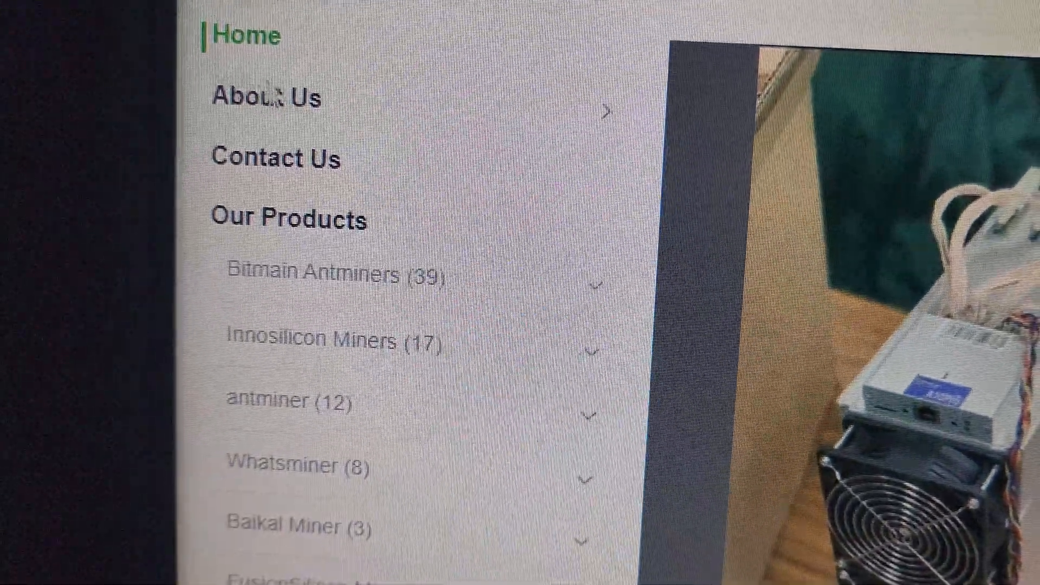
click(275, 159)
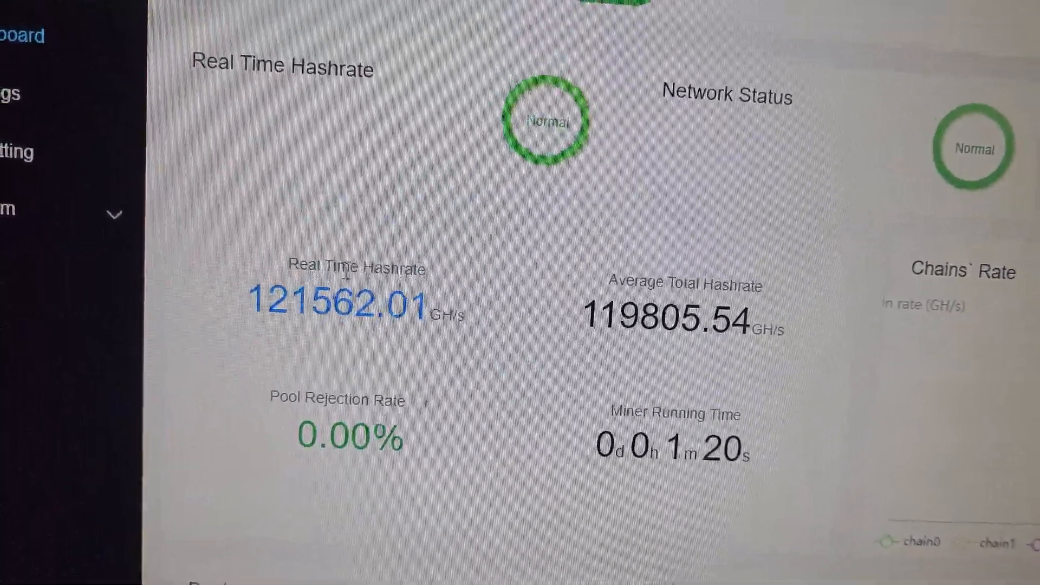
Check the dashboard's ~120 TH/s hashrate, pool status with accepted shares, and fan speed.
scroll(down, 3)
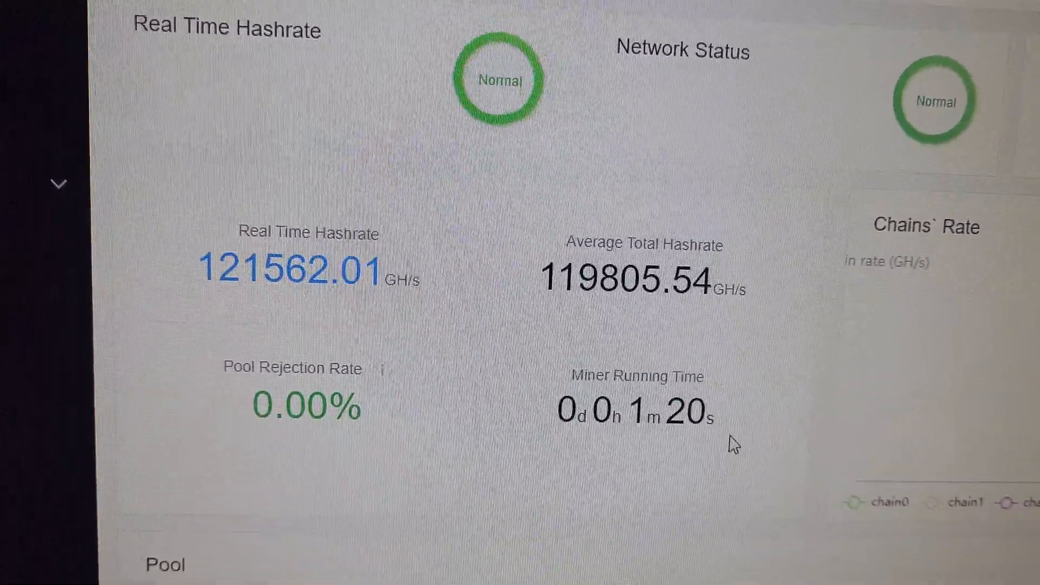
scroll(down, 3)
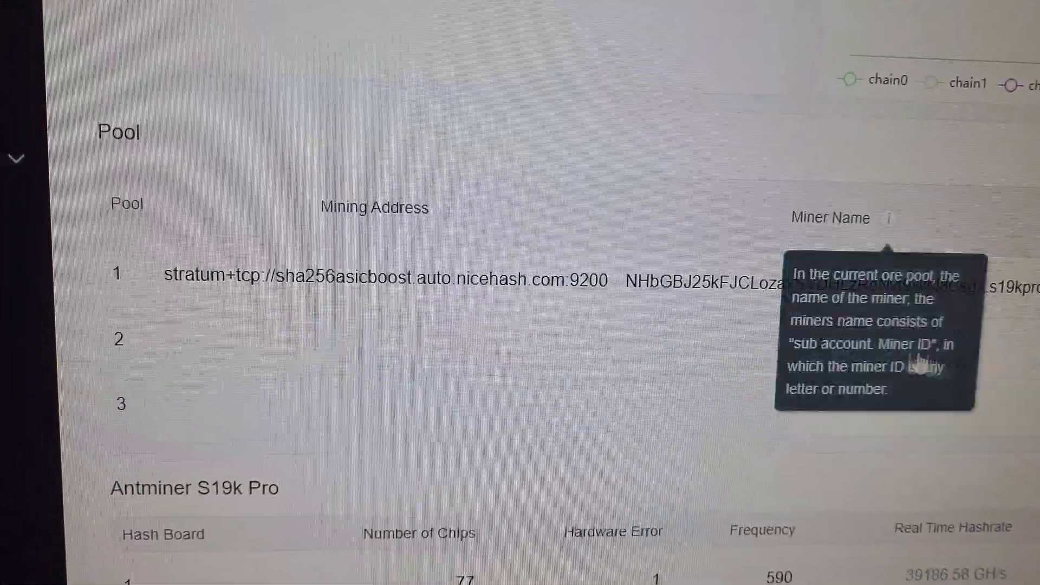
scroll(up, 3)
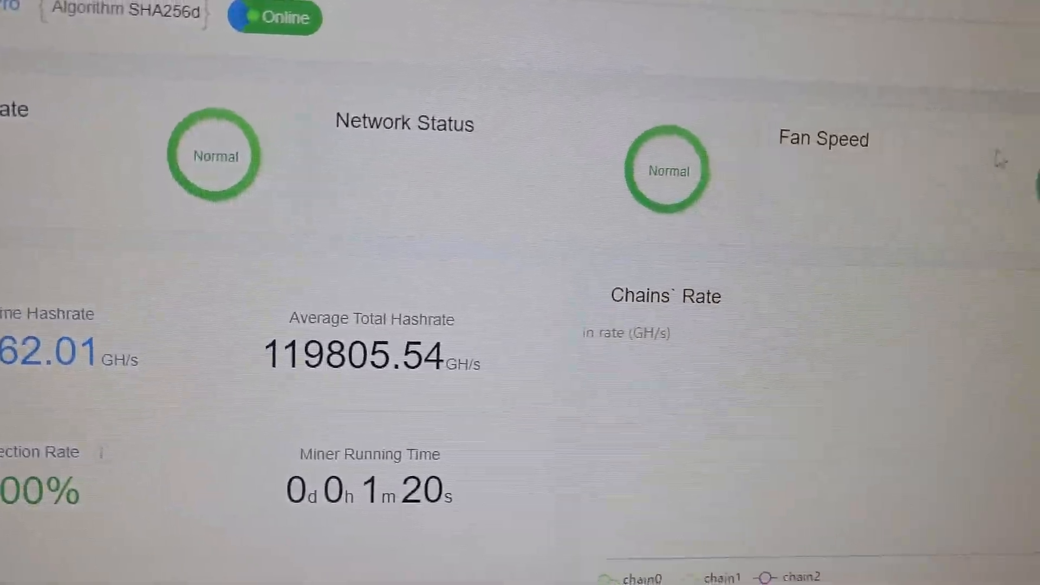
scroll(down, 3)
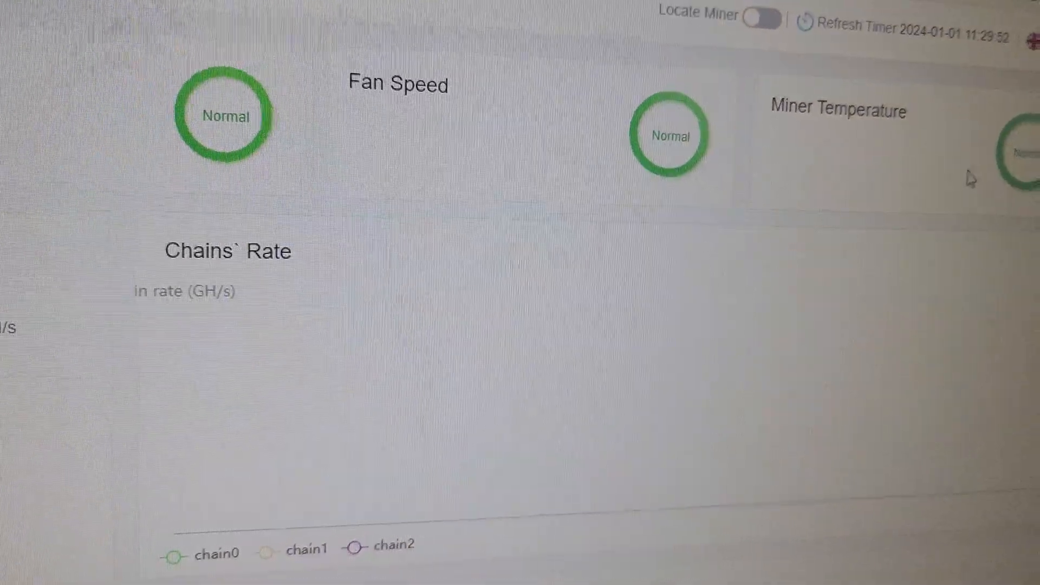
scroll(down, 3)
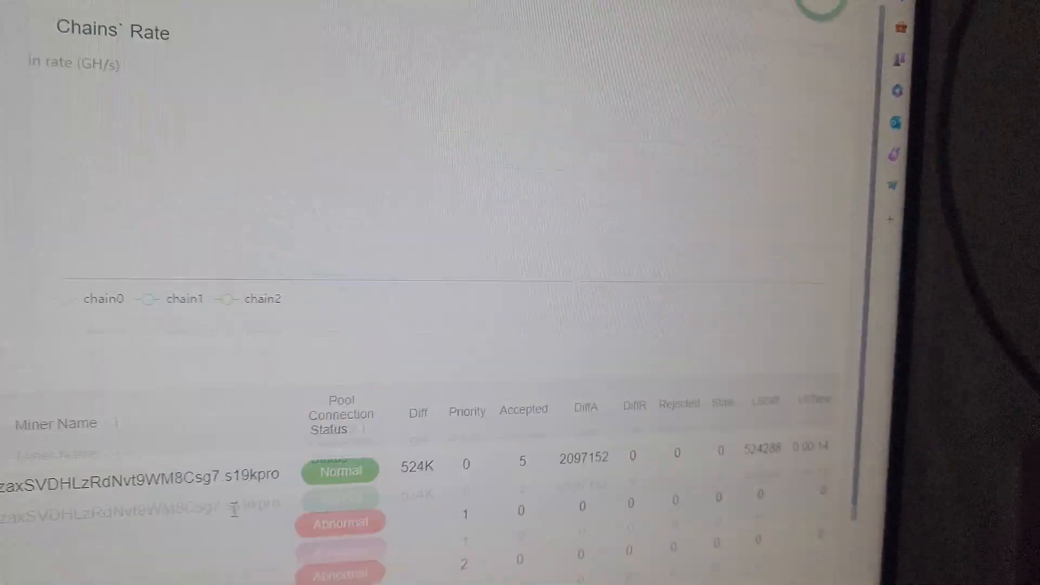
scroll(up, 3)
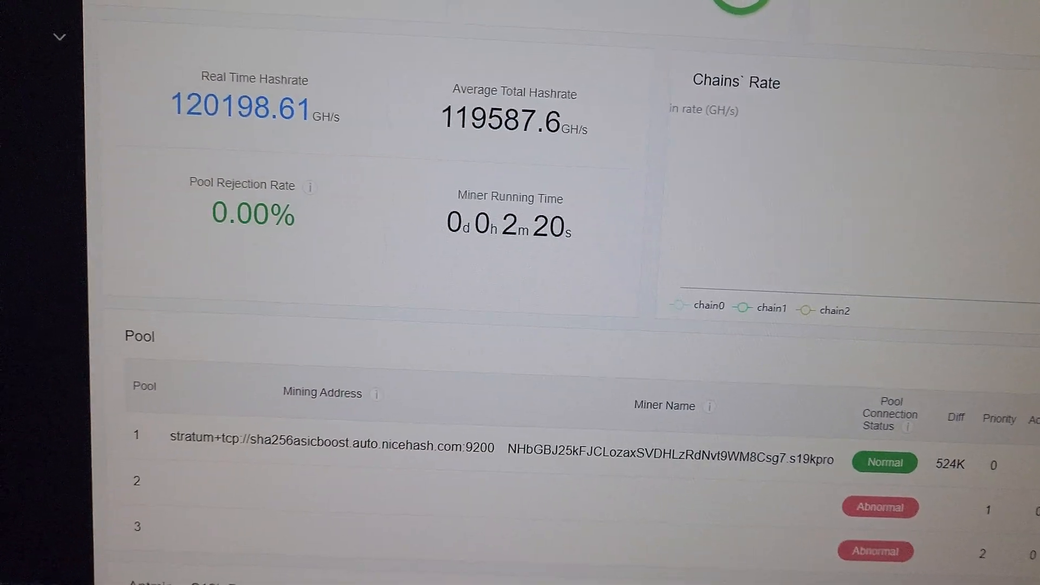